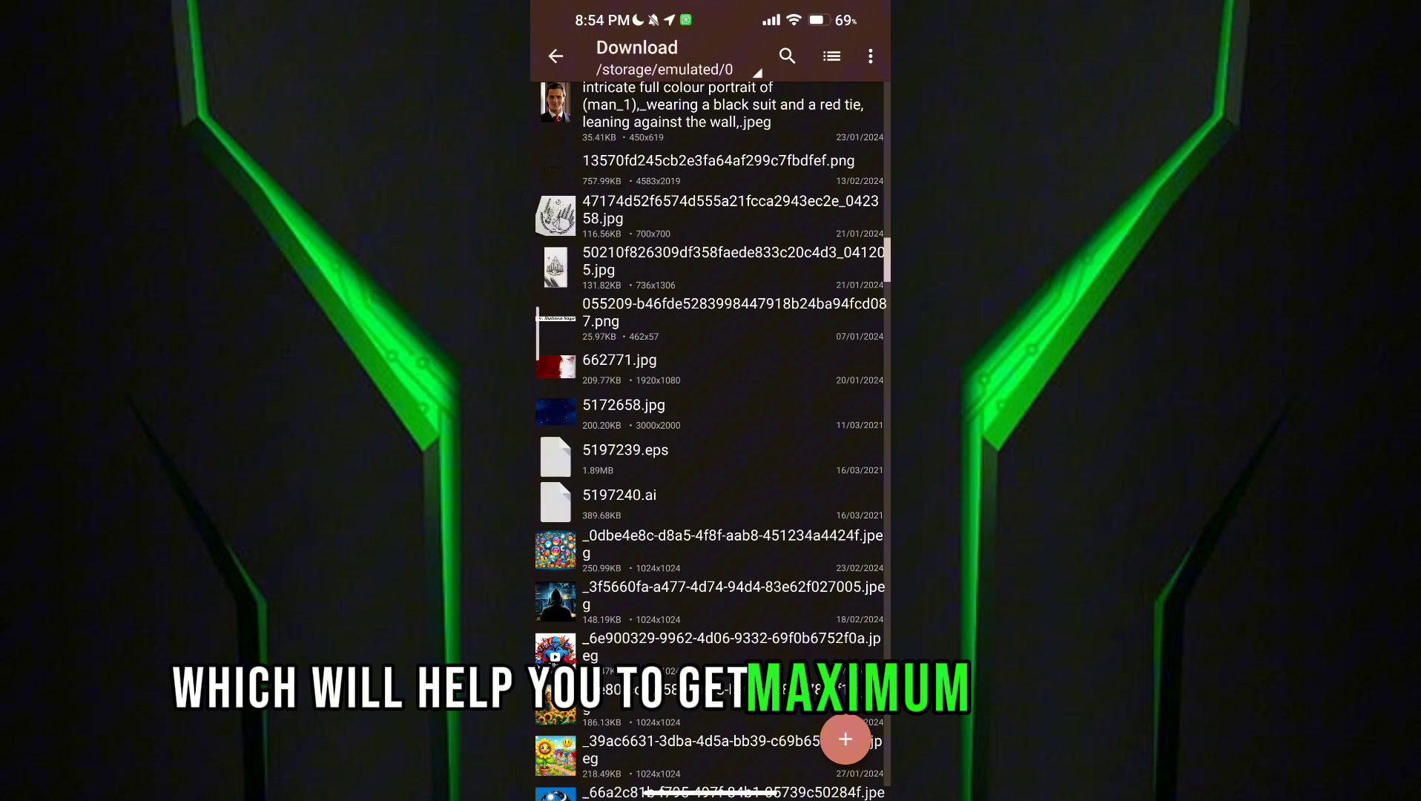
Step: Locate Power Game Booster_4.8.apk in the Download folder and start installing it
scroll(down, 3)
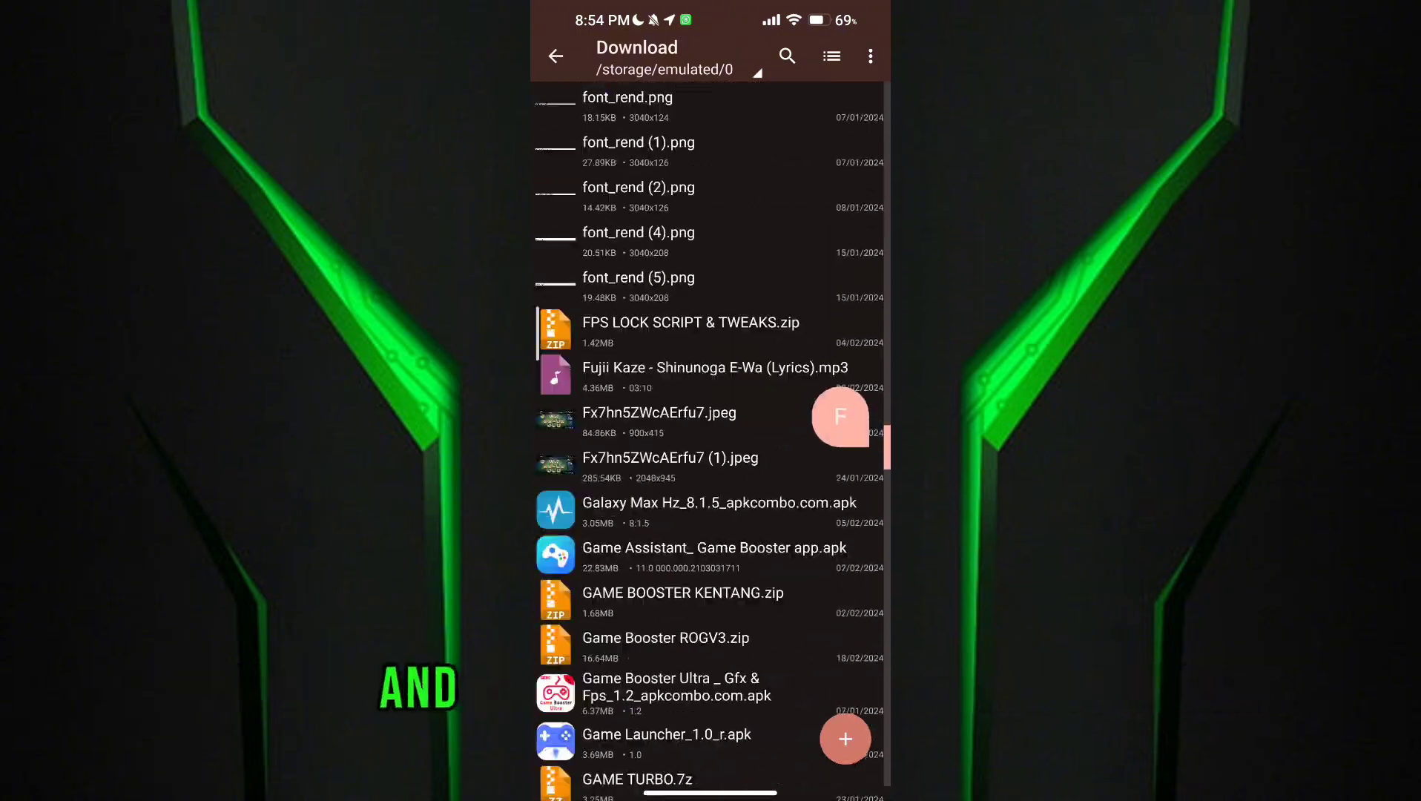
scroll(down, 3)
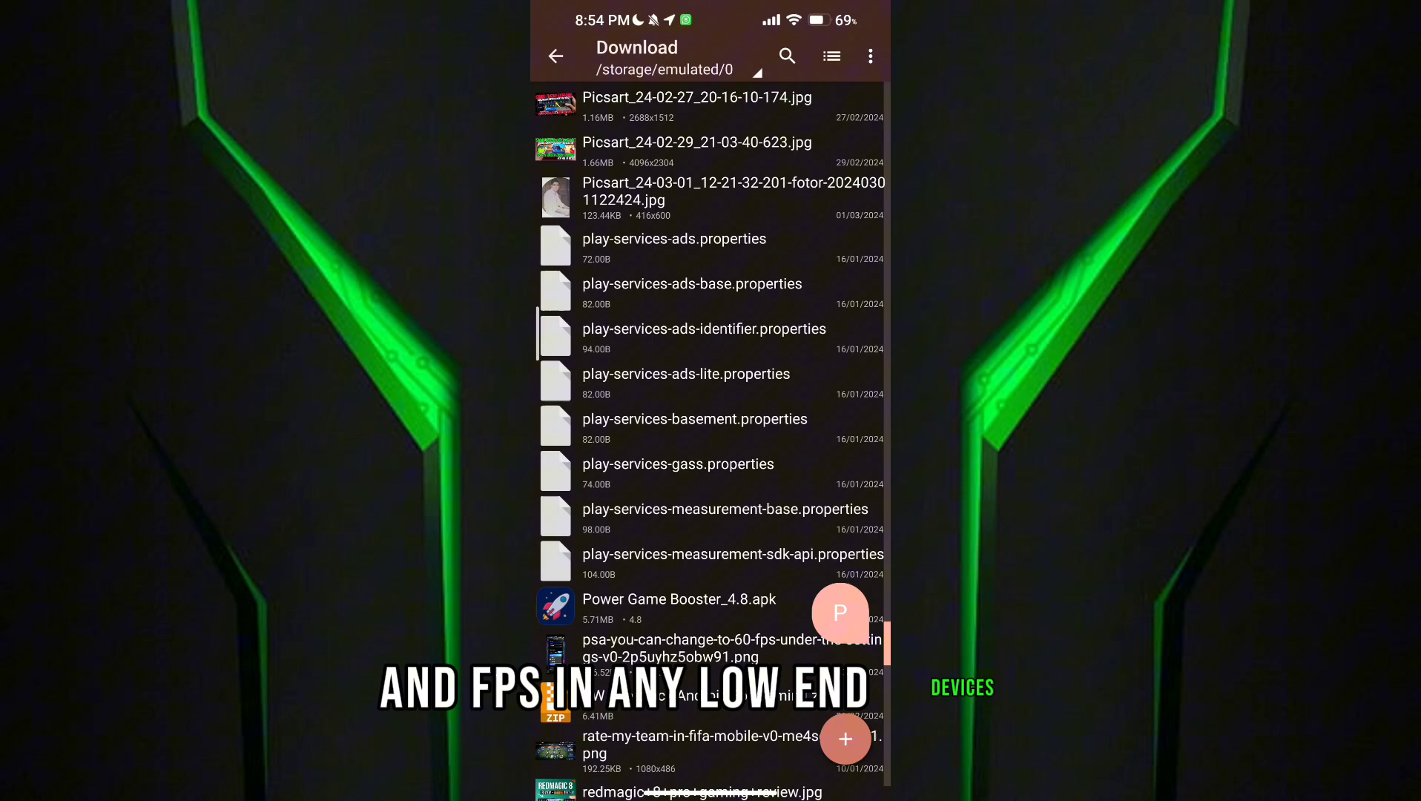
scroll(up, 3)
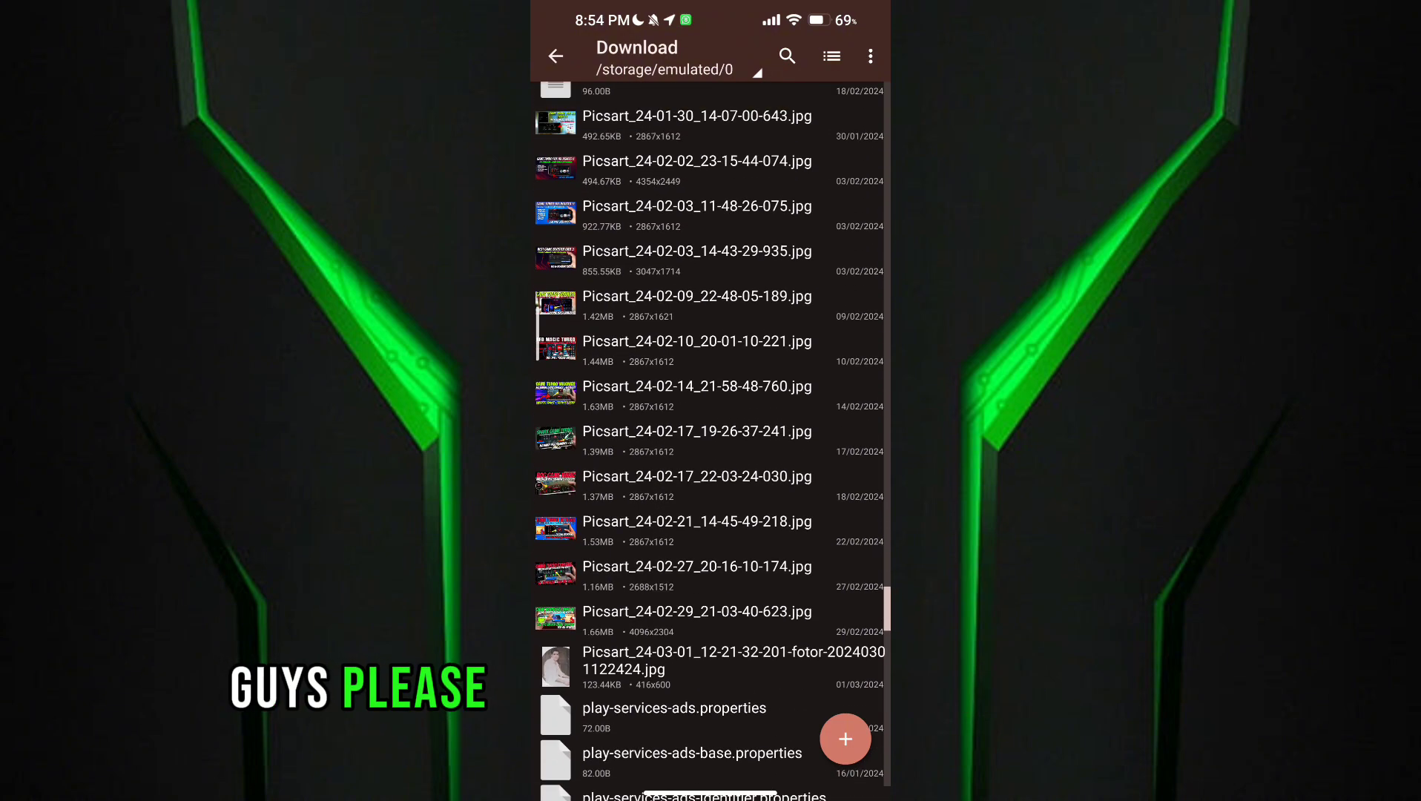
scroll(up, 3)
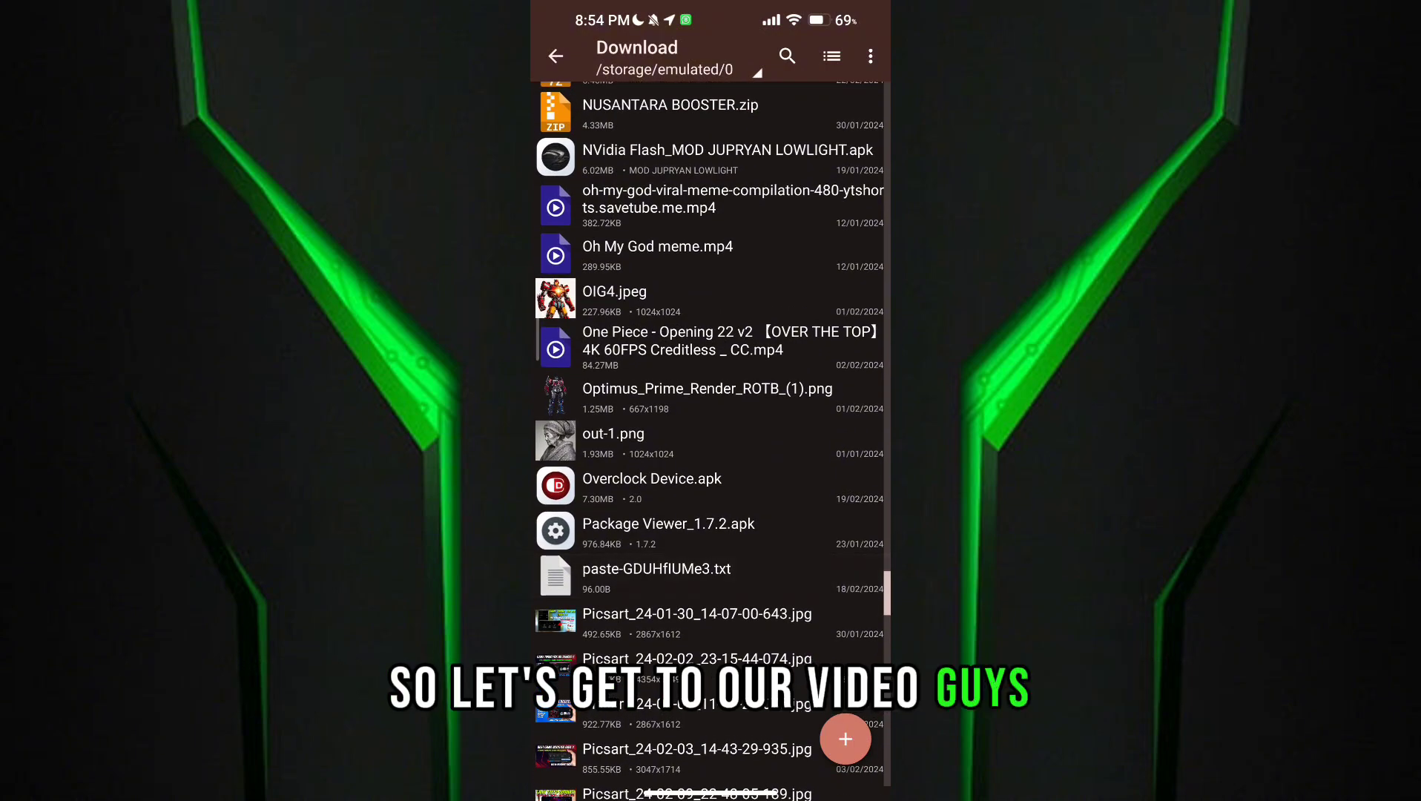
scroll(down, 3)
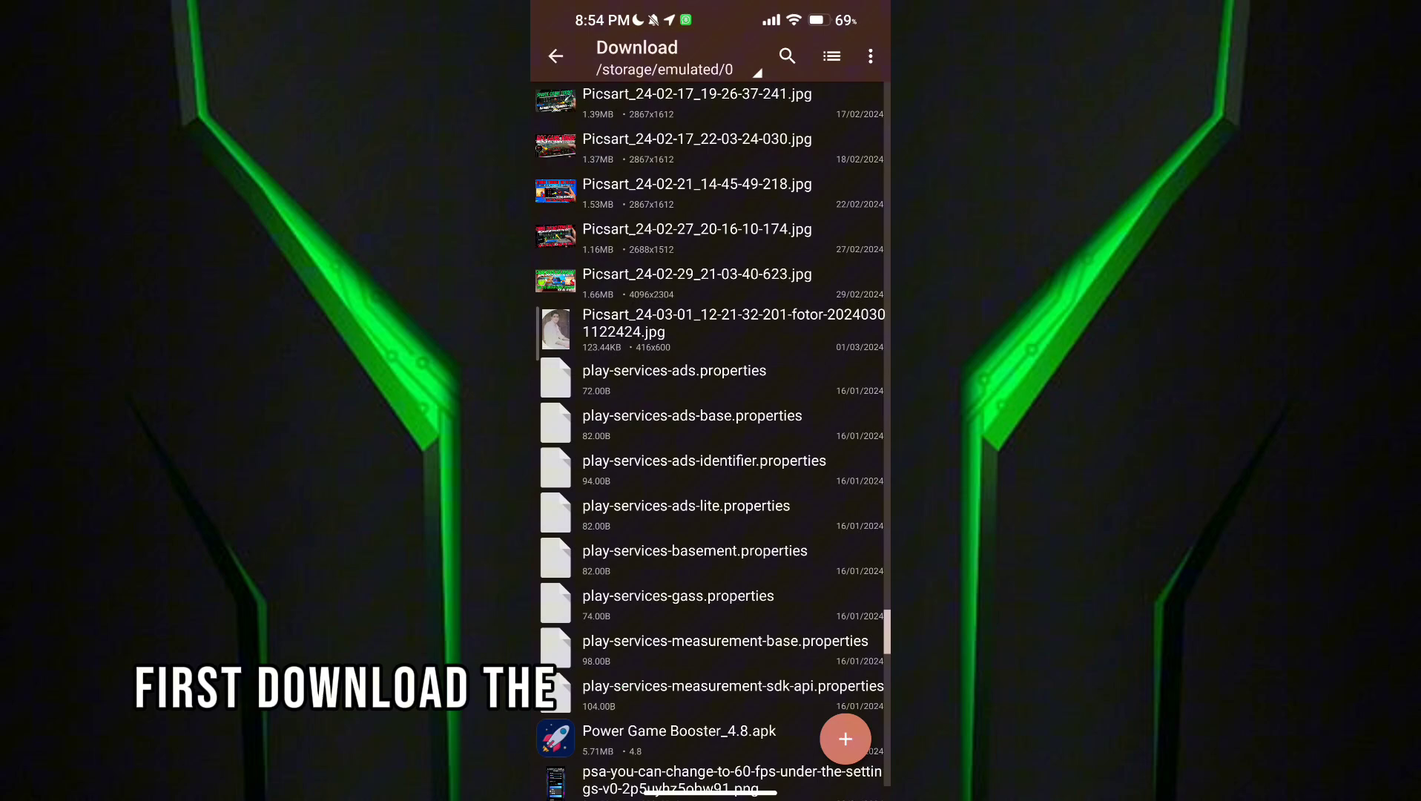
scroll(down, 3)
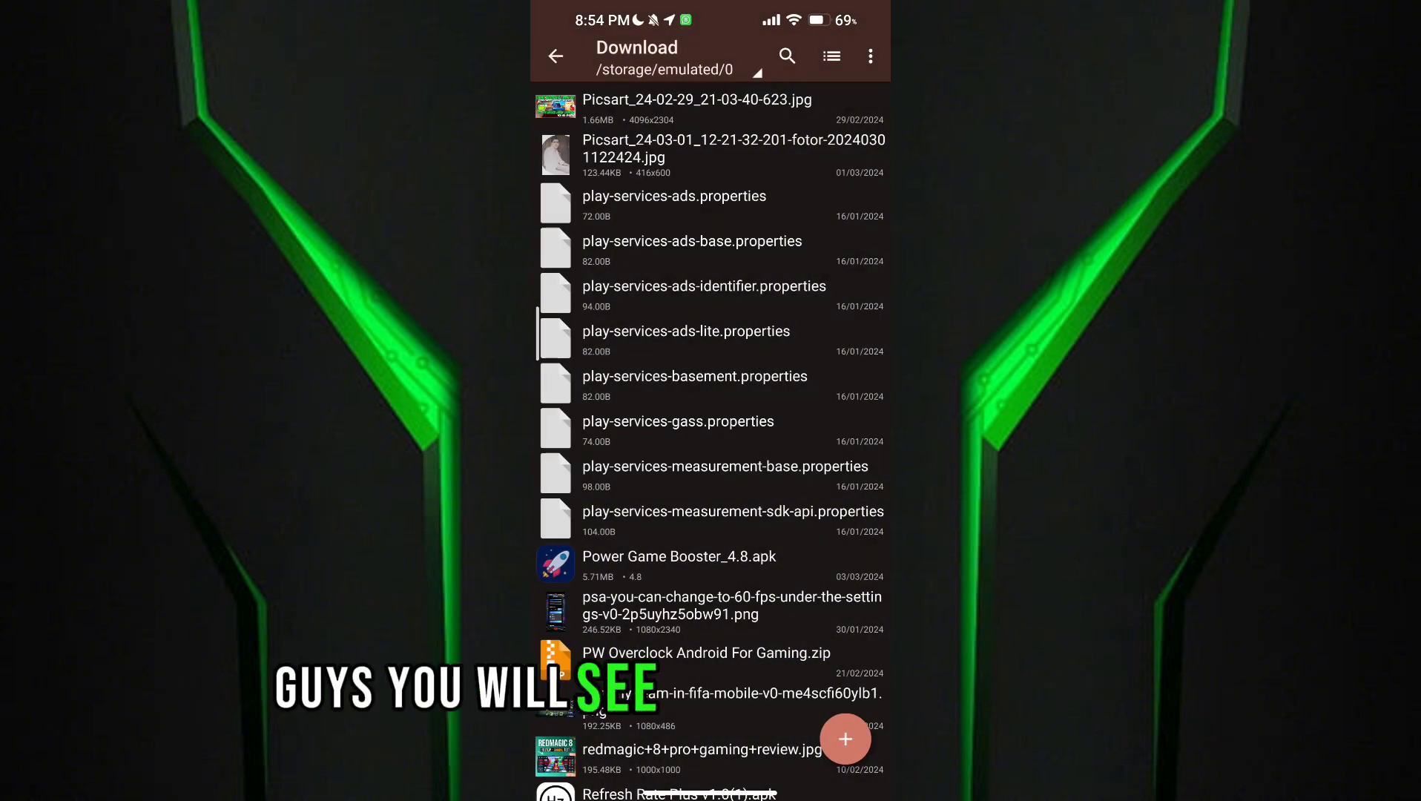
click(679, 556)
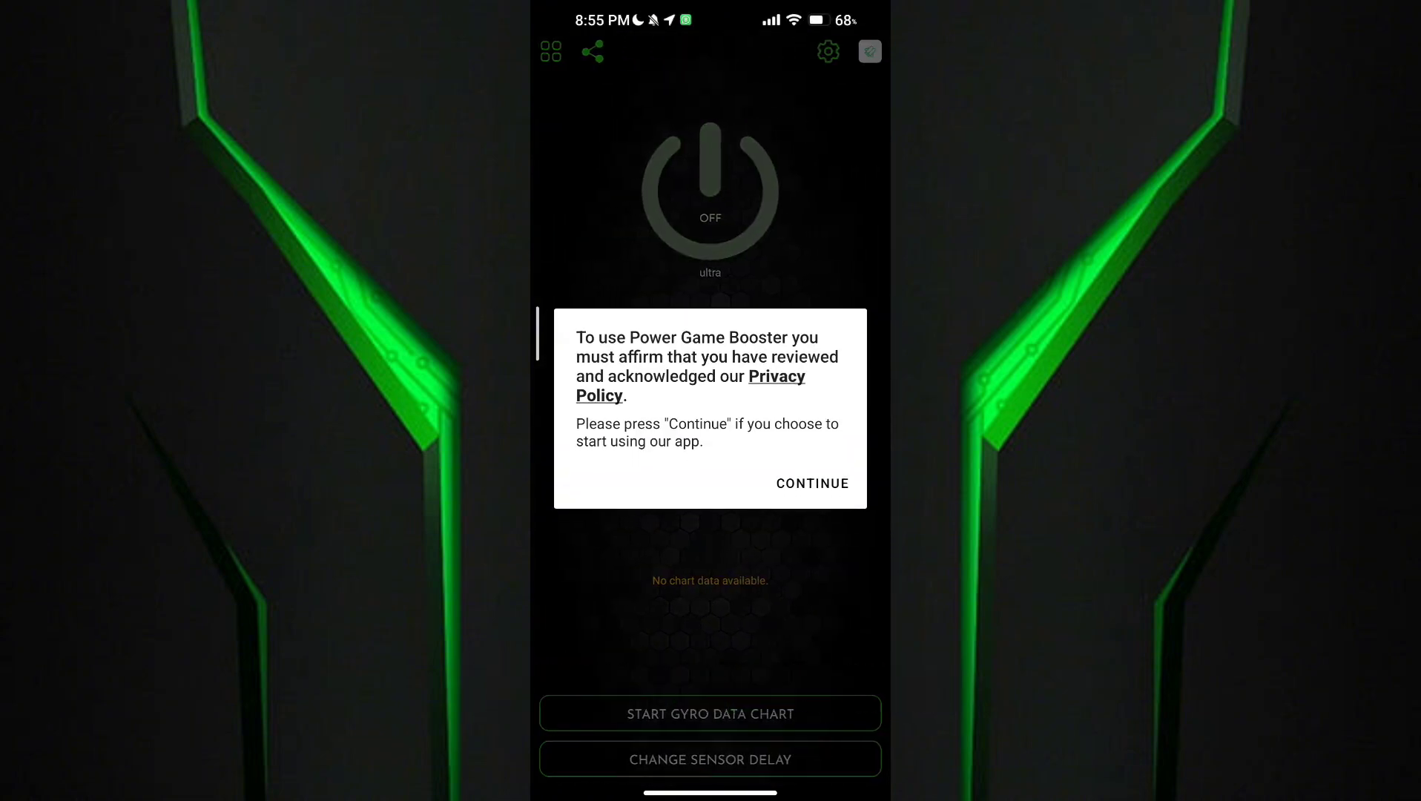
Step: Accept the privacy notice with CONTINUE, reaching the main screen with boosting OFF
click(810, 484)
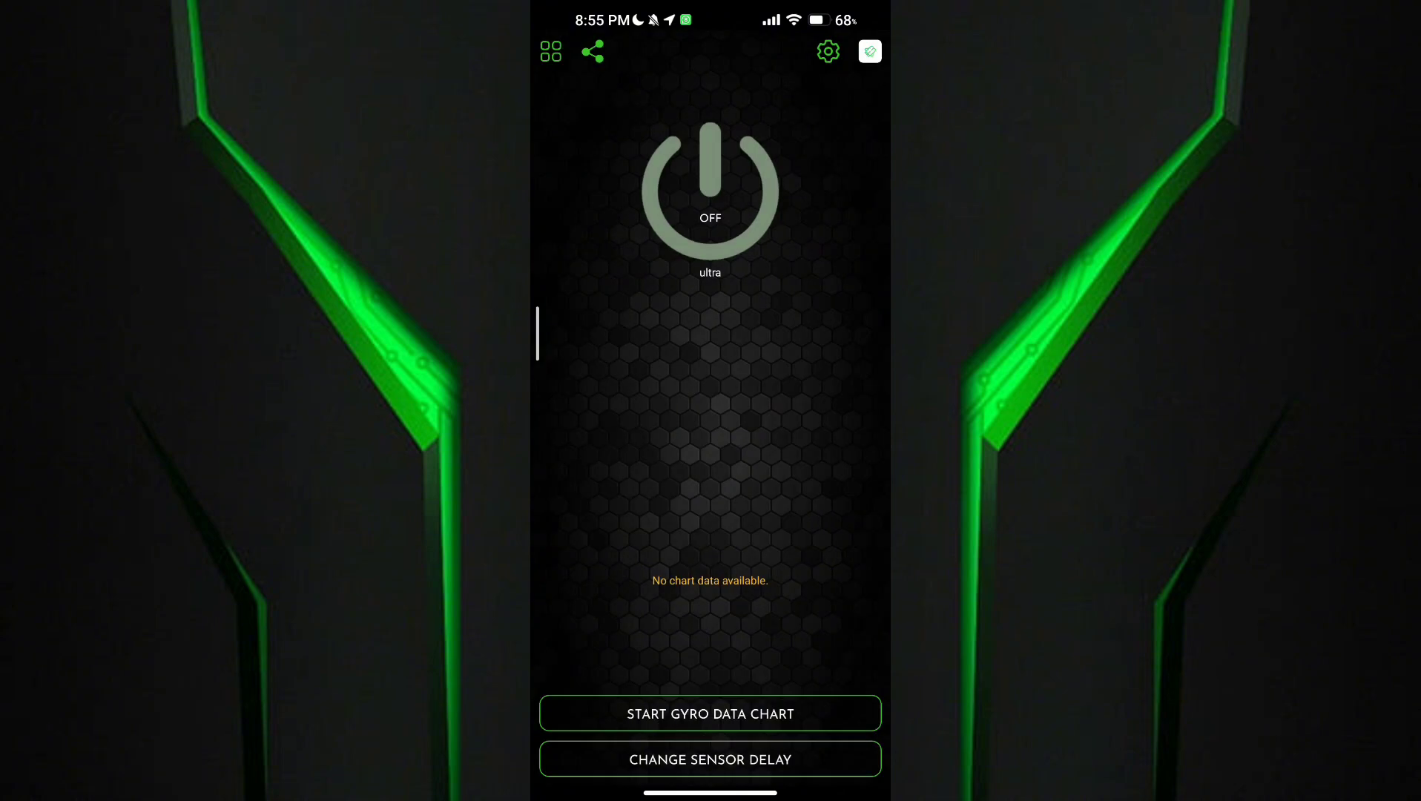